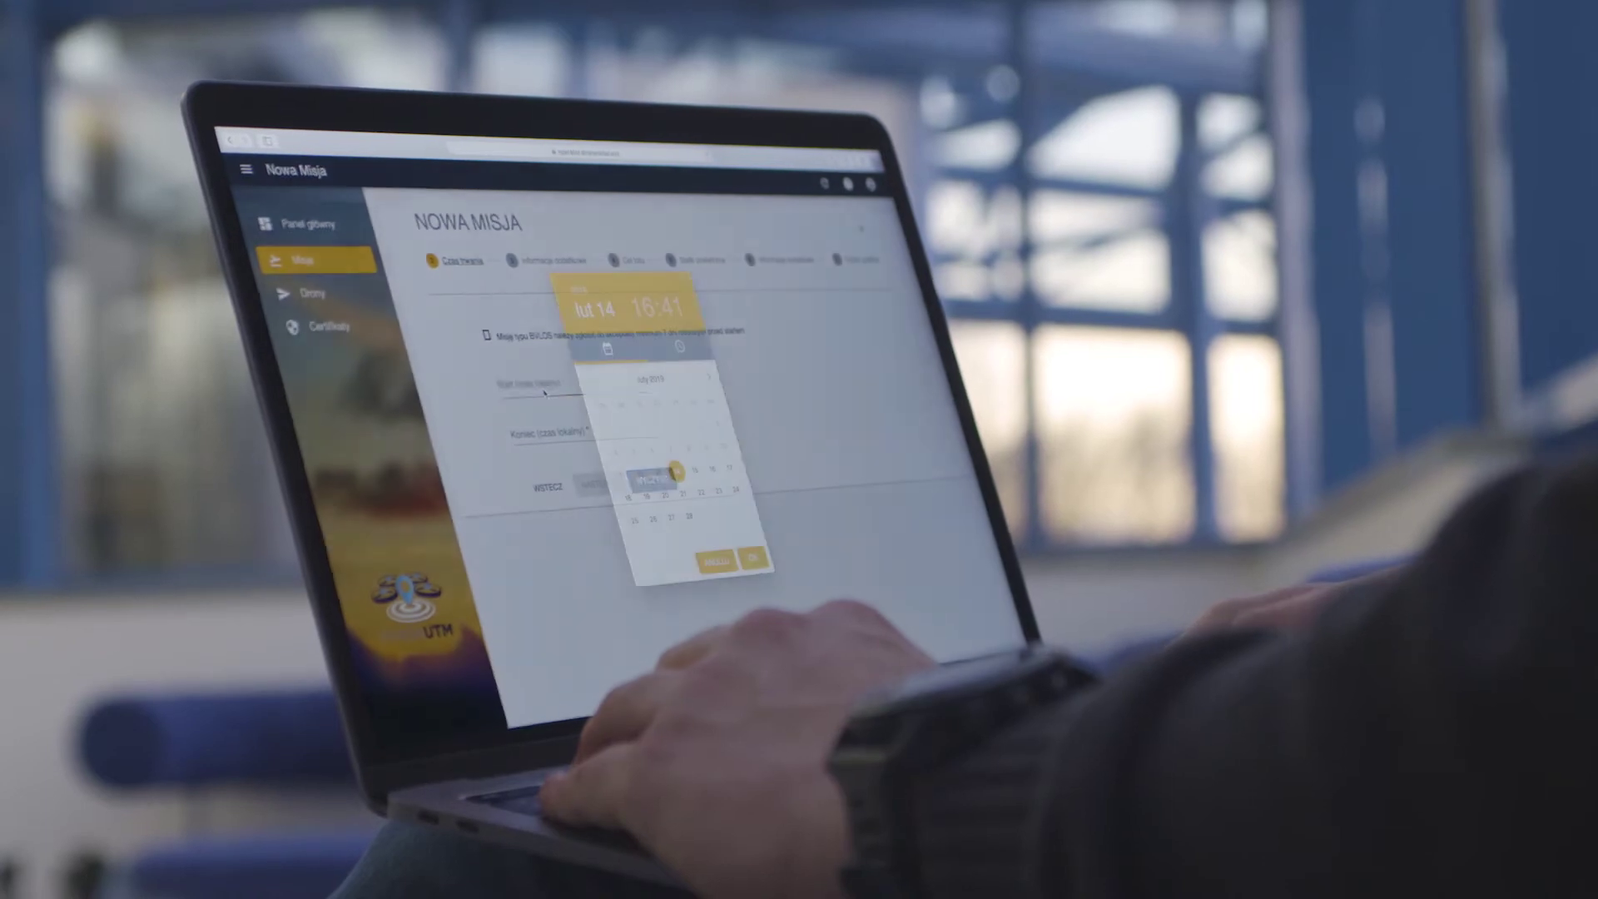
- Set the mission's flight start date to 14 February in the Nowa Misja form
{"action": "left_click", "coordinate": [673, 345]}
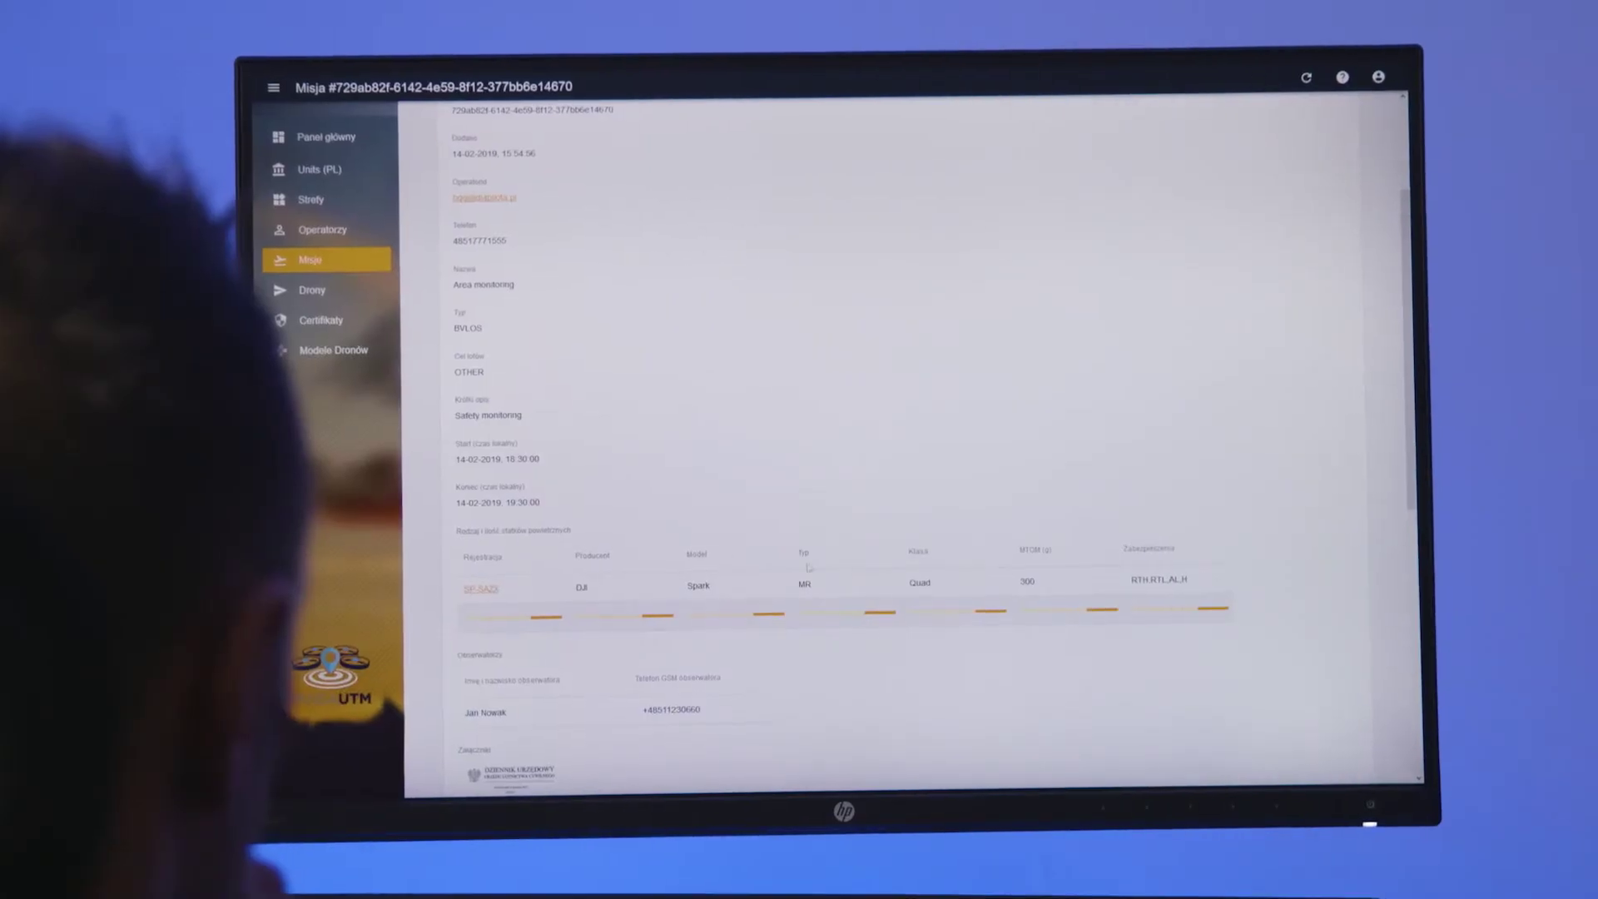
- Scroll the mission details down to the observer, permits, airspace conflicts and area map
{"action": "scroll", "scroll_direction": "down", "scroll_amount": 3}
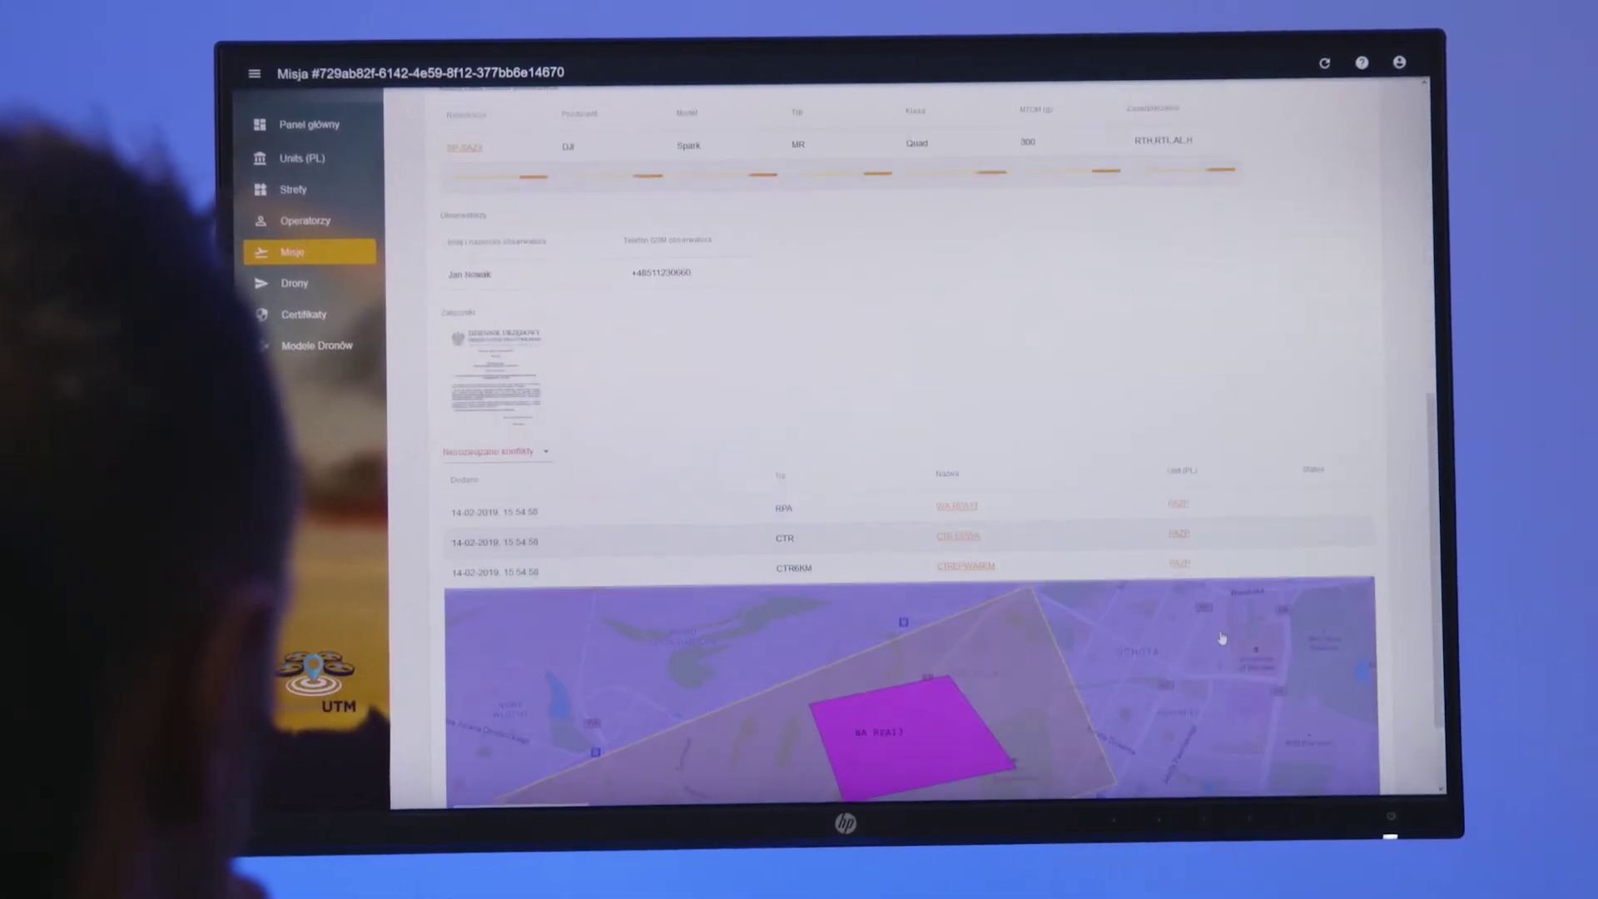